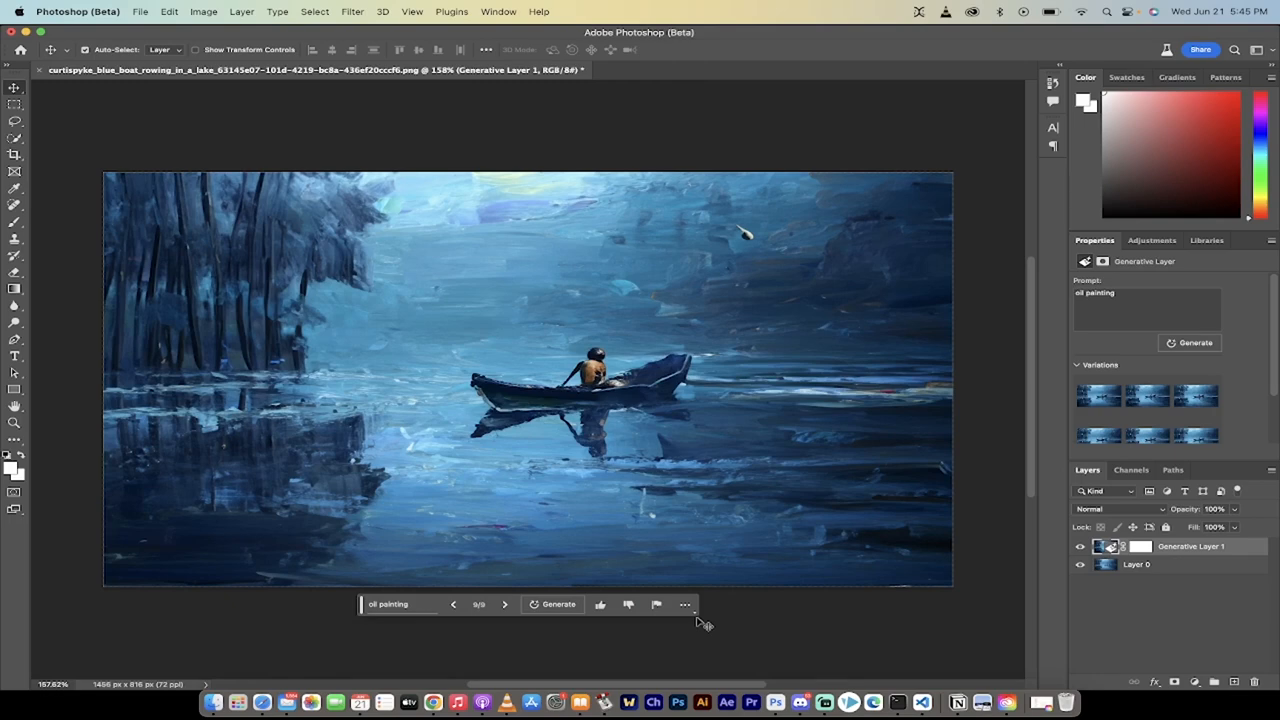
{"action": "mouse_move", "coordinate": [752, 610]}
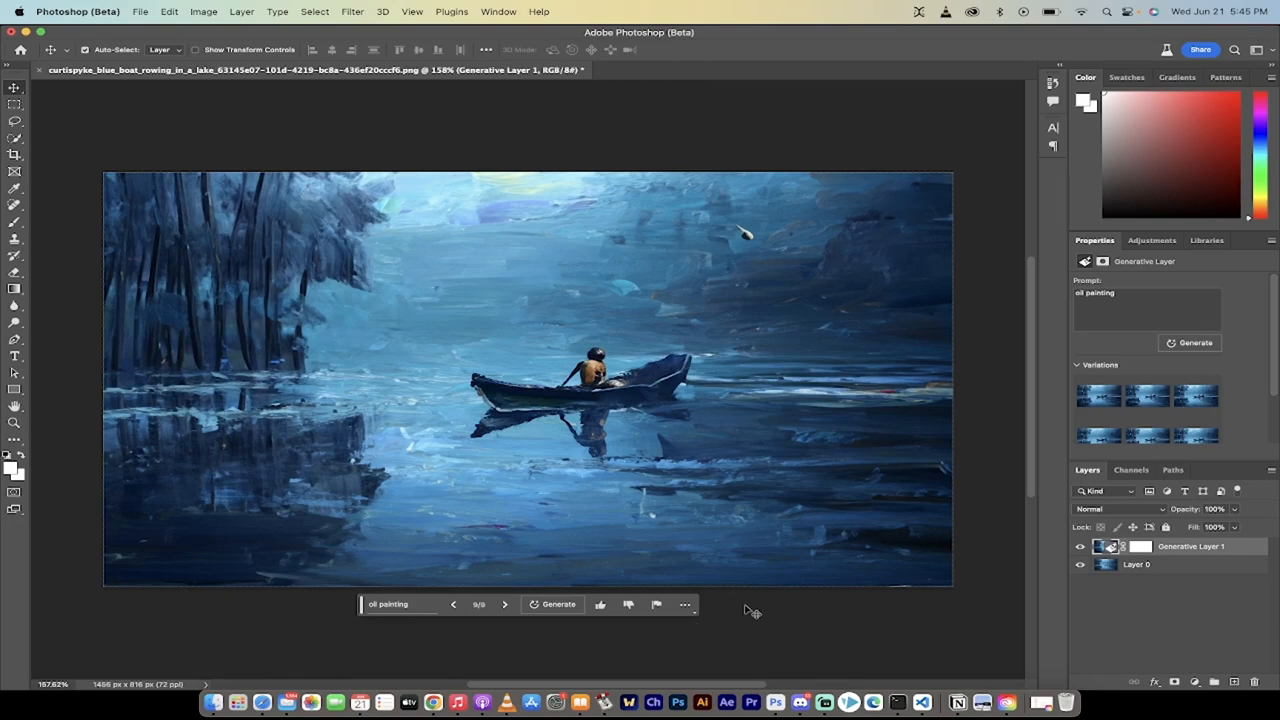
{"action": "mouse_move", "coordinate": [784, 612]}
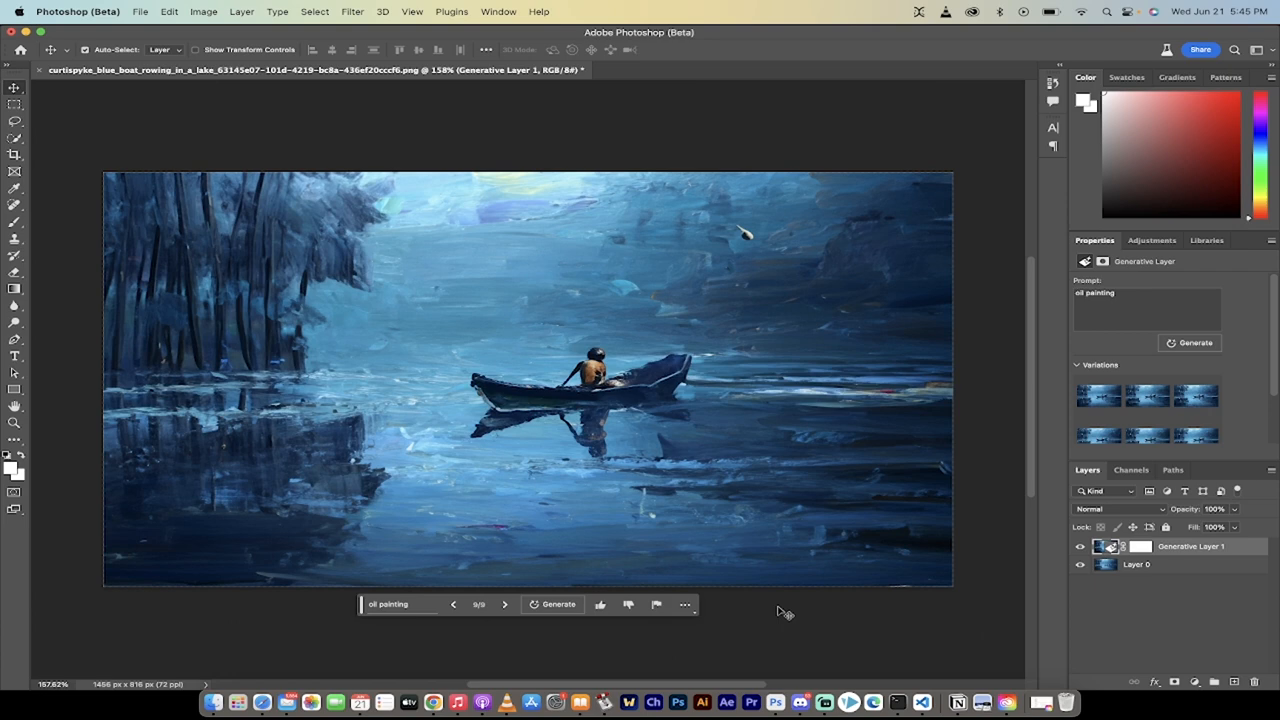
{"action": "mouse_move", "coordinate": [1016, 560]}
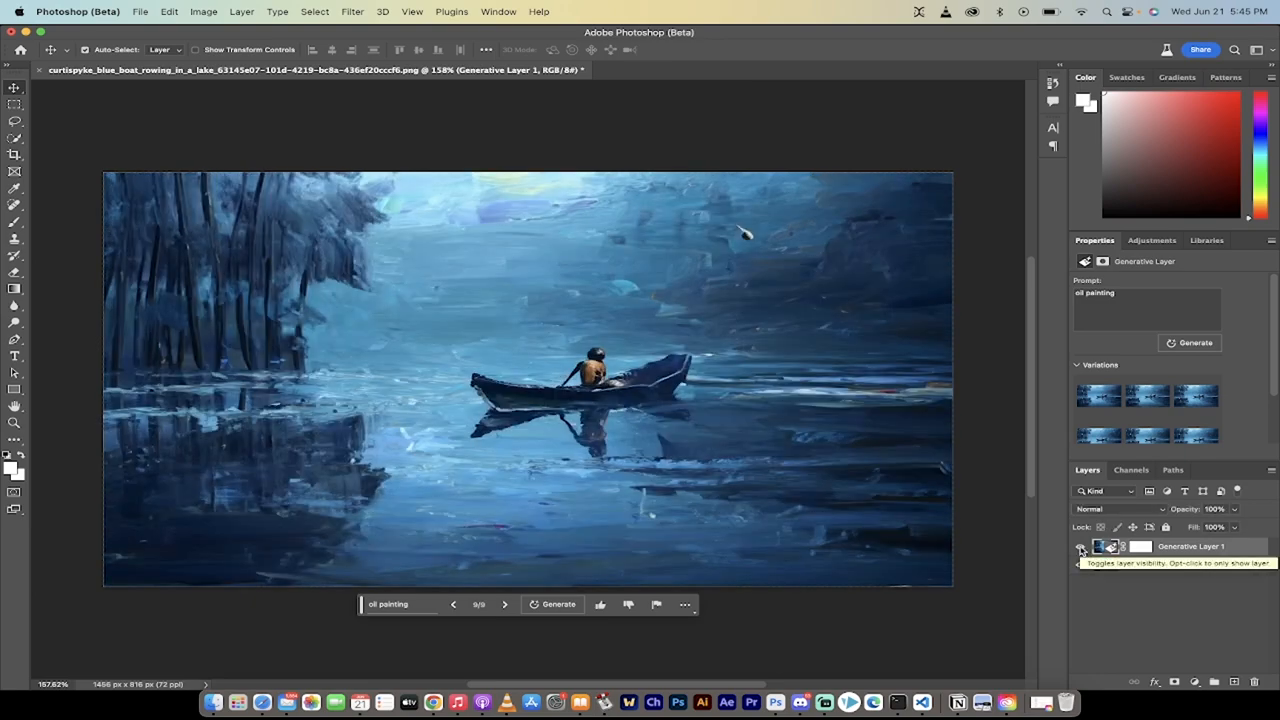
Step: Hide the oil-painting generative layer so only the original misty rowing photo shows
{"action": "left_click", "coordinate": [1080, 546]}
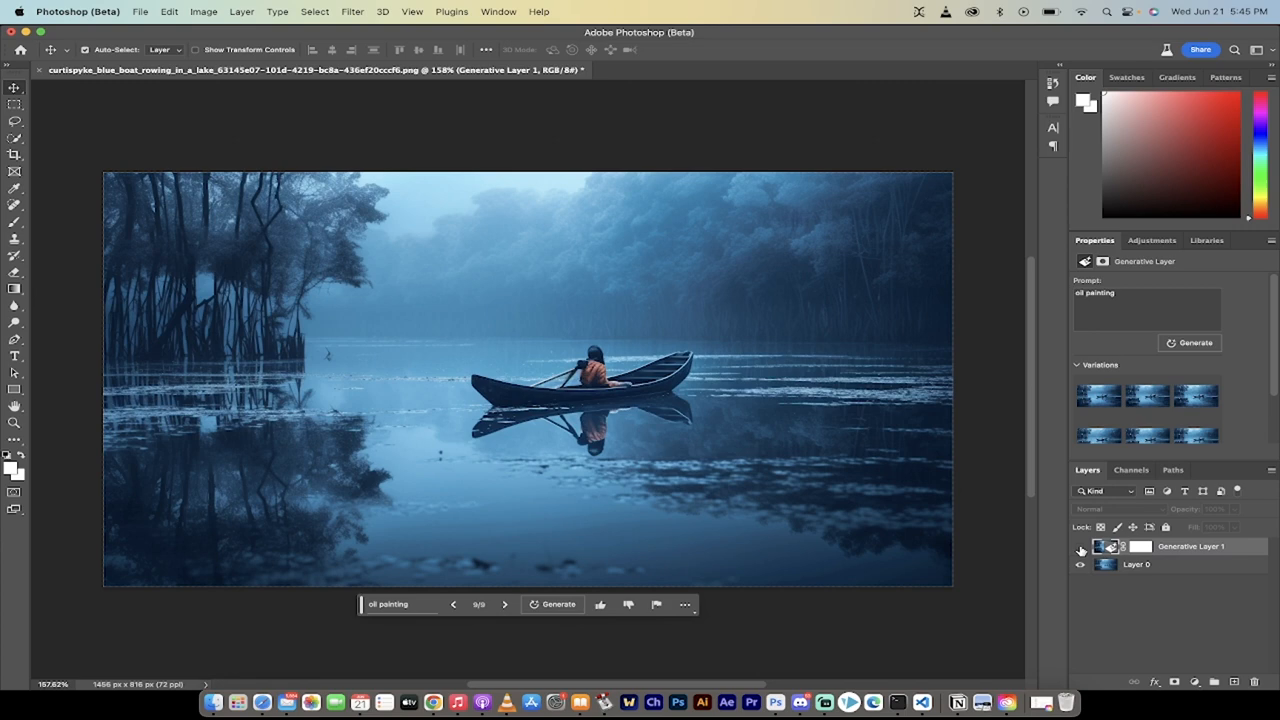
{"action": "mouse_move", "coordinate": [1184, 552]}
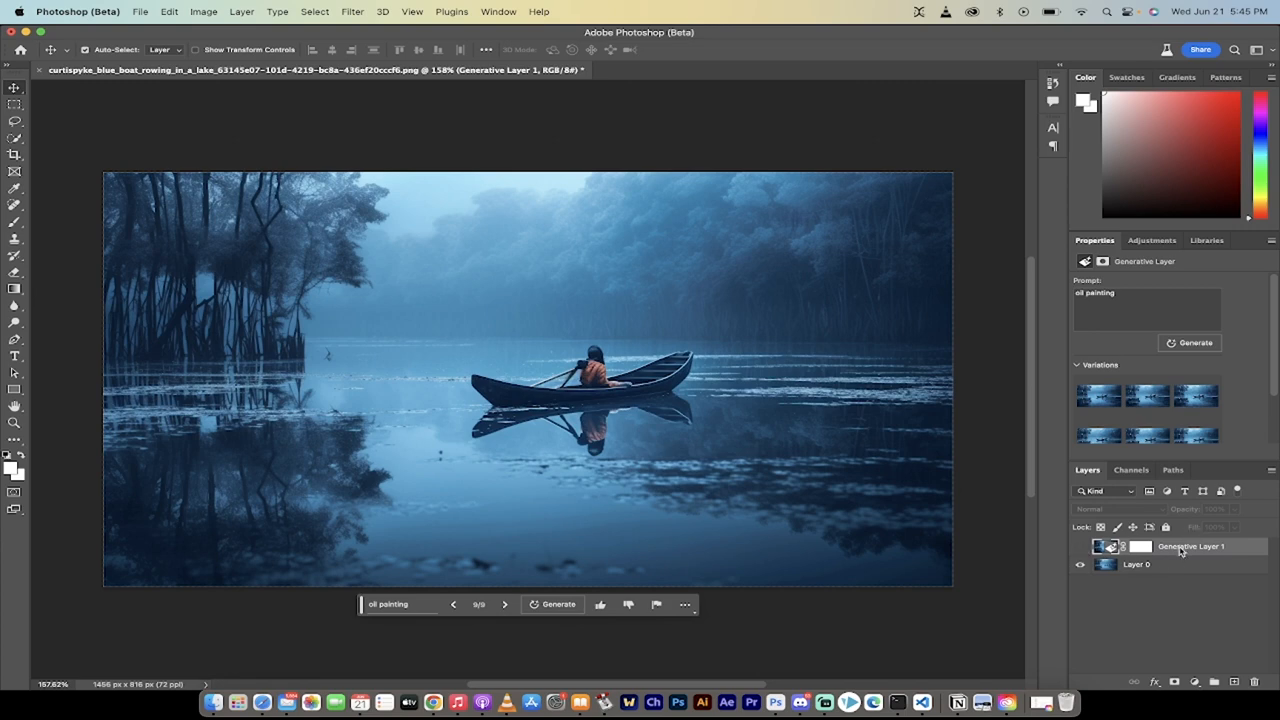
{"action": "mouse_move", "coordinate": [1190, 546]}
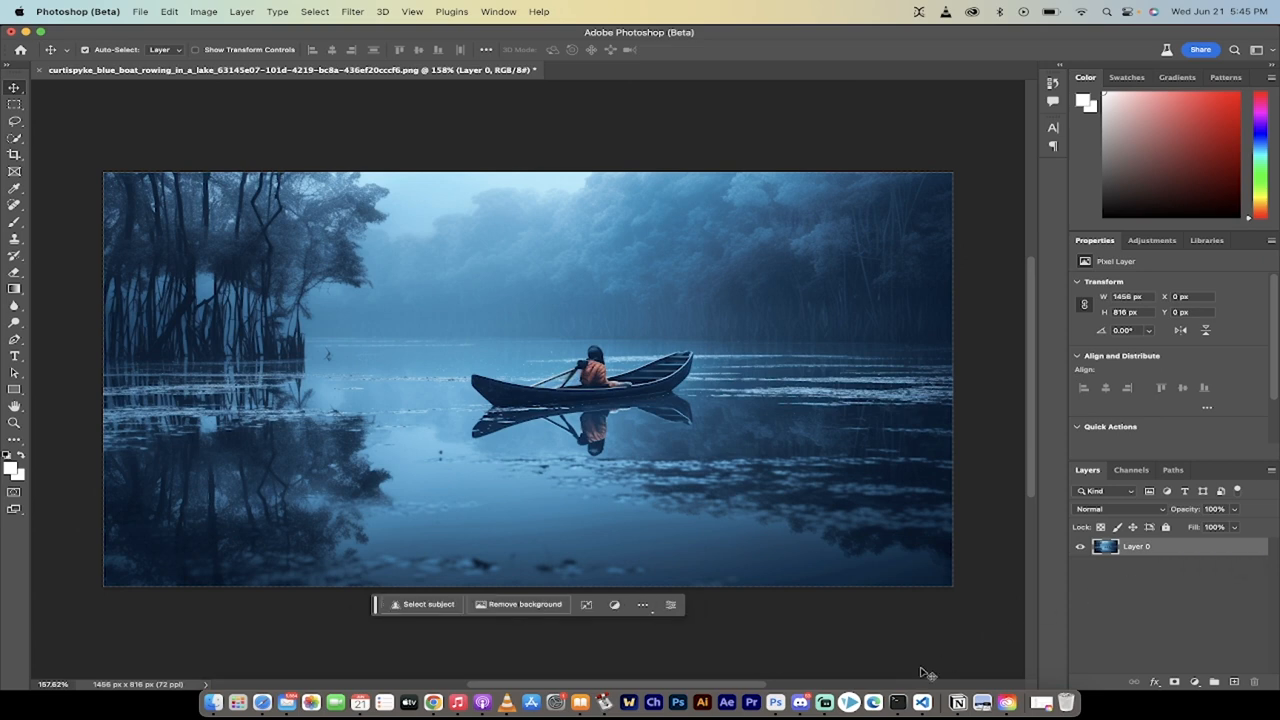
{"action": "mouse_move", "coordinate": [1072, 600]}
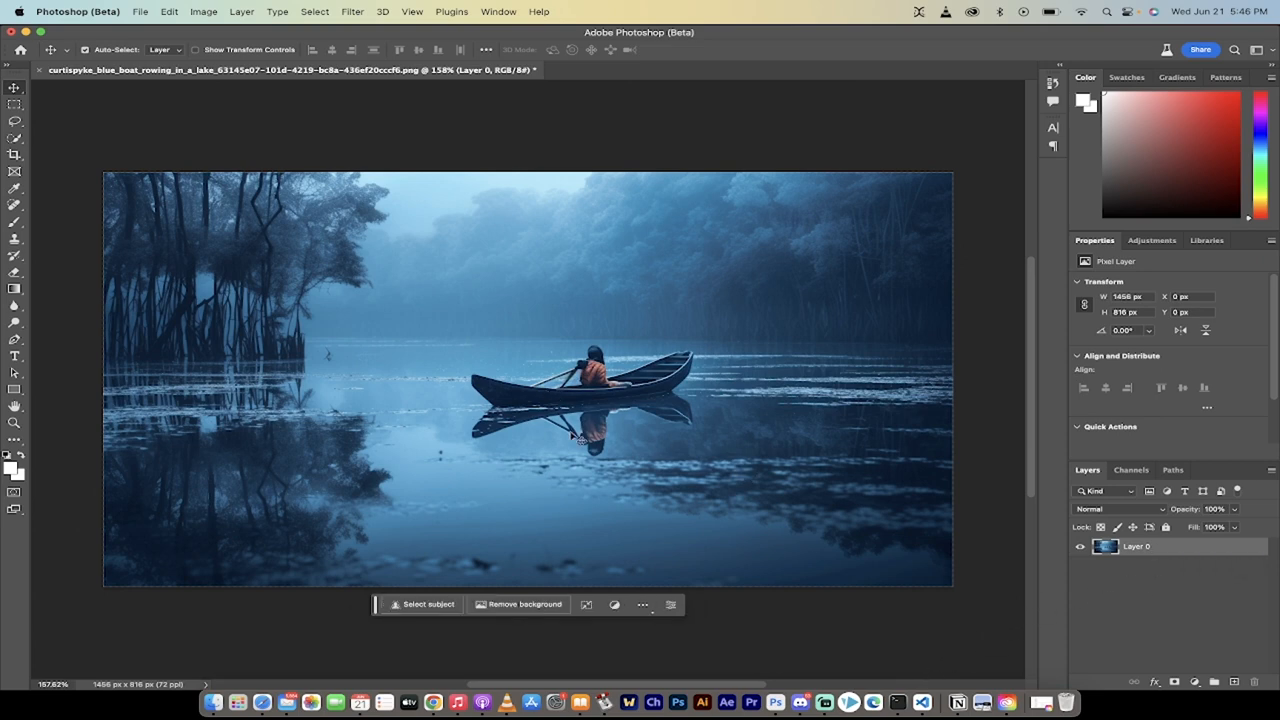
{"action": "mouse_move", "coordinate": [484, 428]}
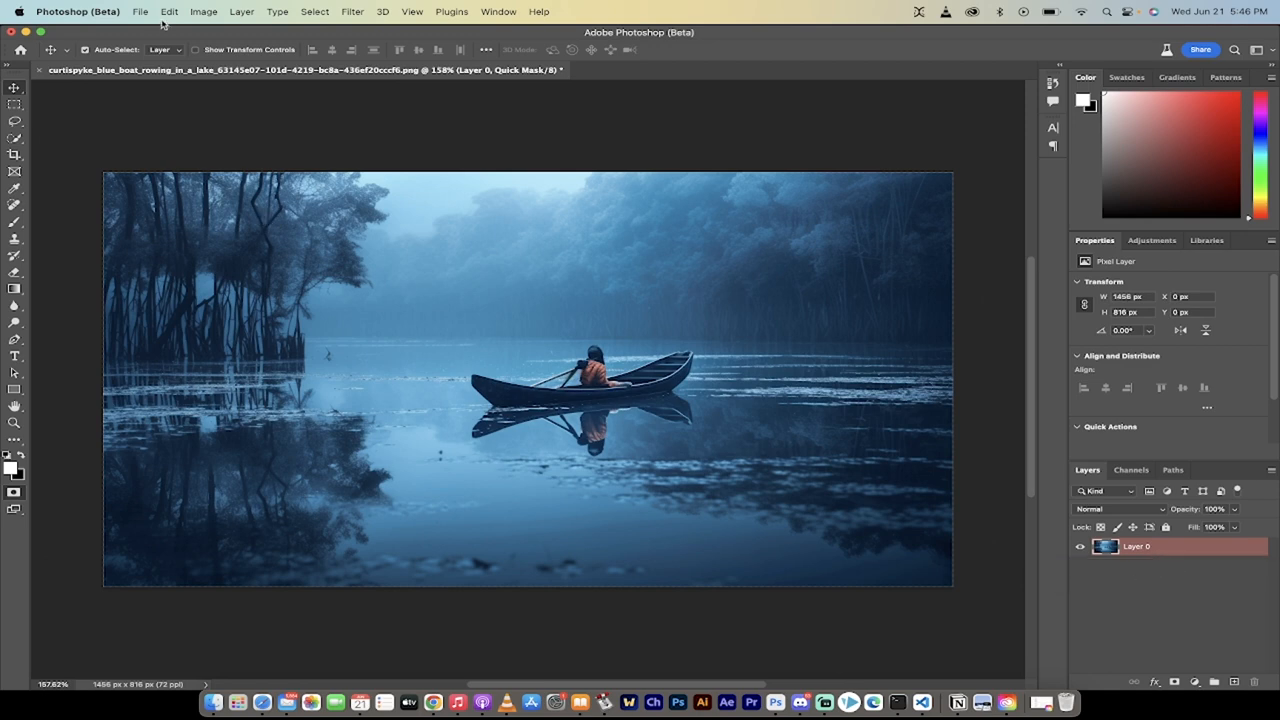
Step: Fill the quick mask with a custom colour via Edit > Fill, covering the entire photo
{"action": "left_click", "coordinate": [168, 12]}
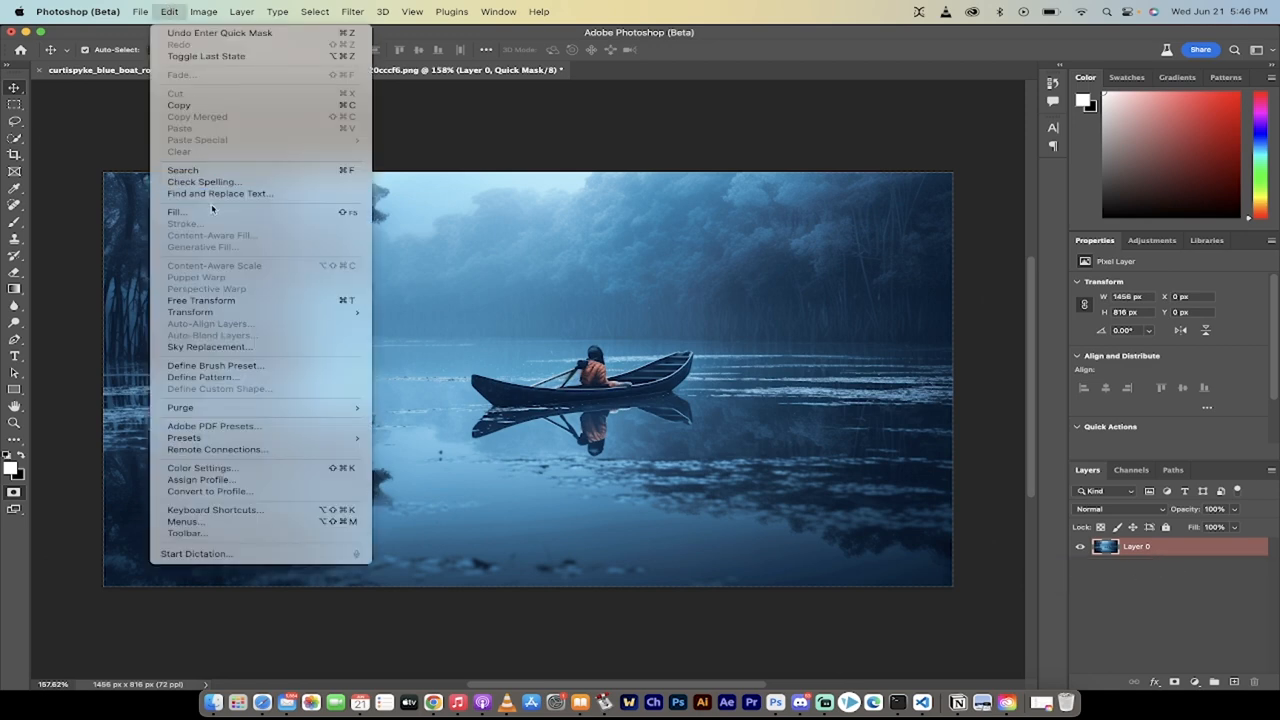
{"action": "left_click", "coordinate": [176, 212]}
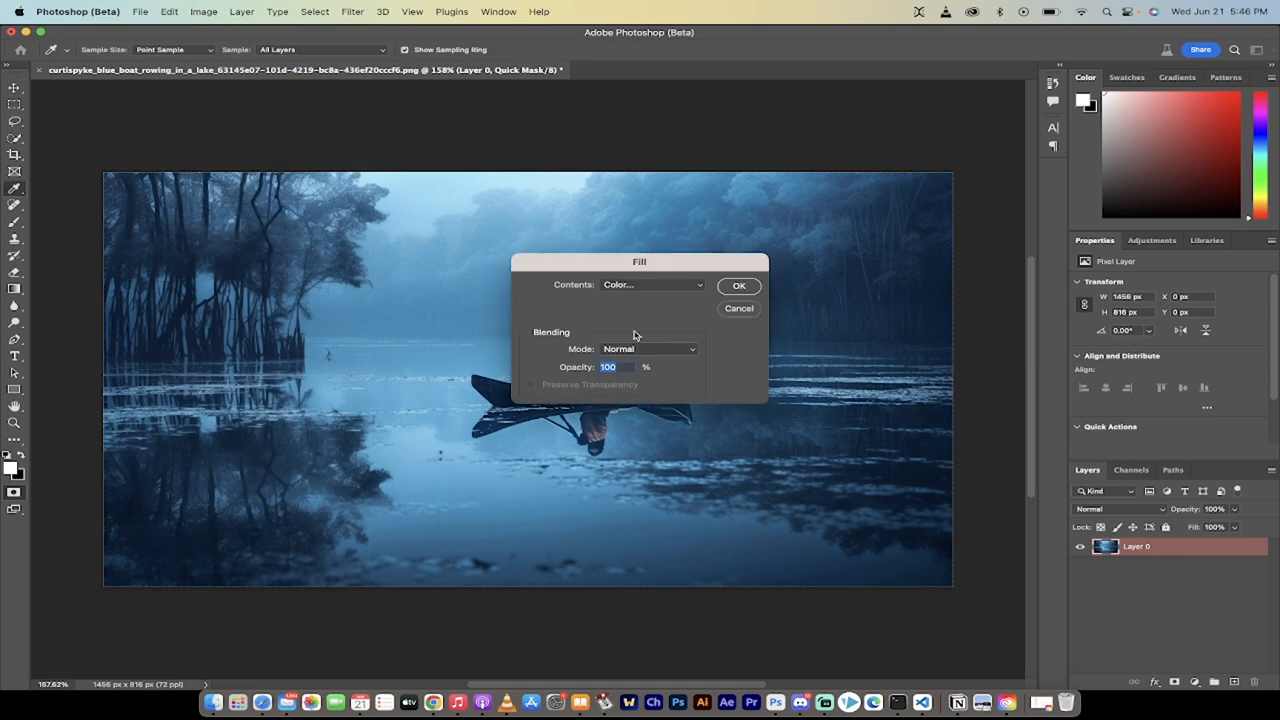
{"action": "left_click", "coordinate": [650, 284]}
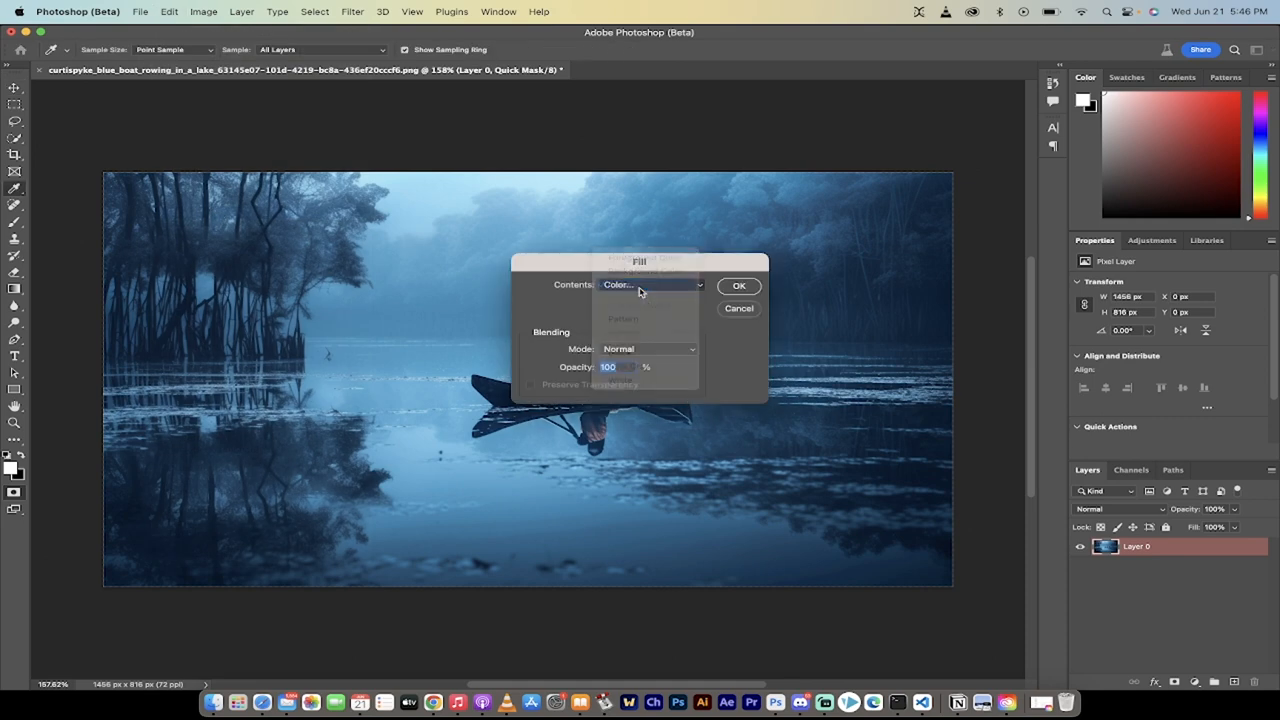
{"action": "left_click", "coordinate": [650, 284]}
{"action": "type", "text": "30"}
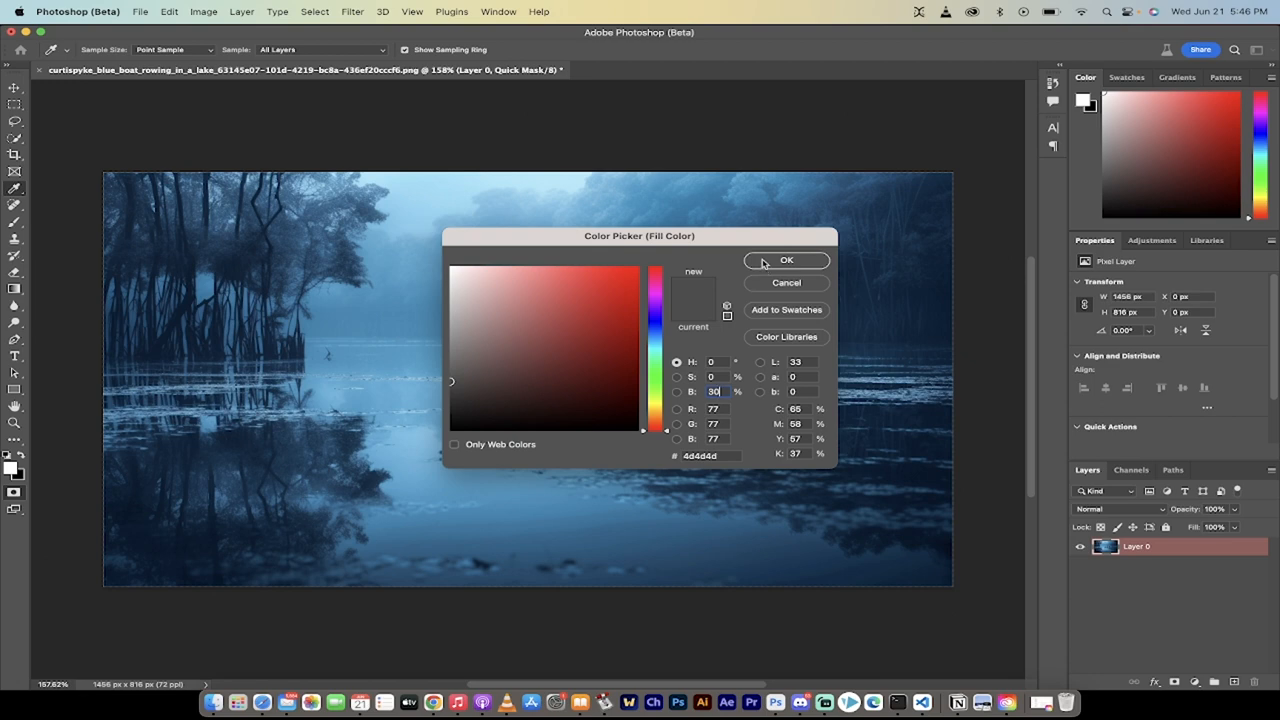
{"action": "left_click", "coordinate": [786, 260]}
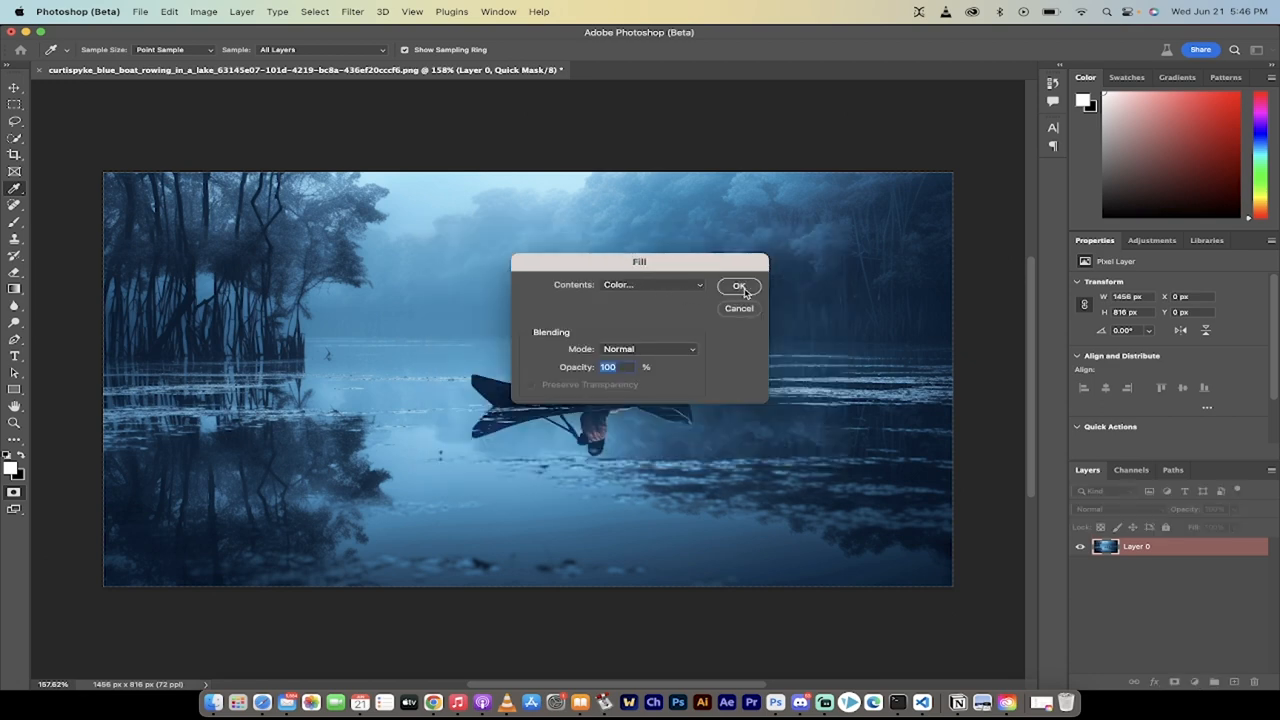
{"action": "left_click", "coordinate": [740, 286]}
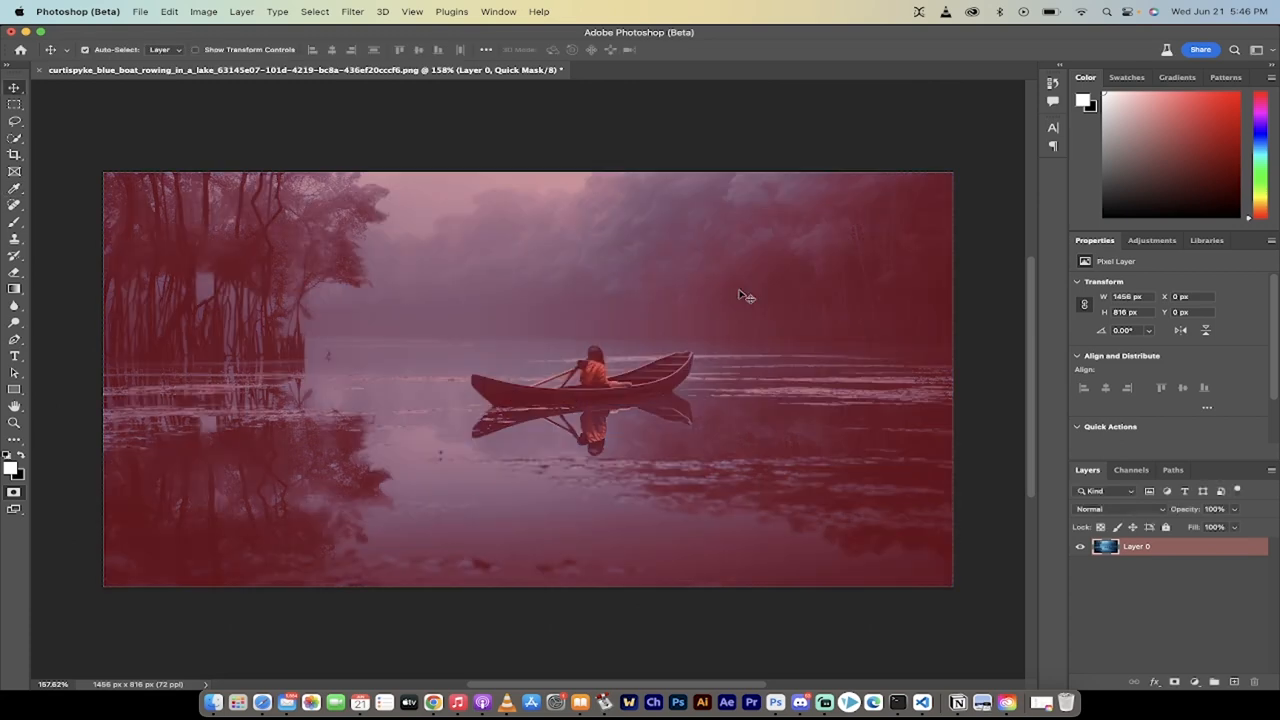
{"action": "mouse_move", "coordinate": [948, 568]}
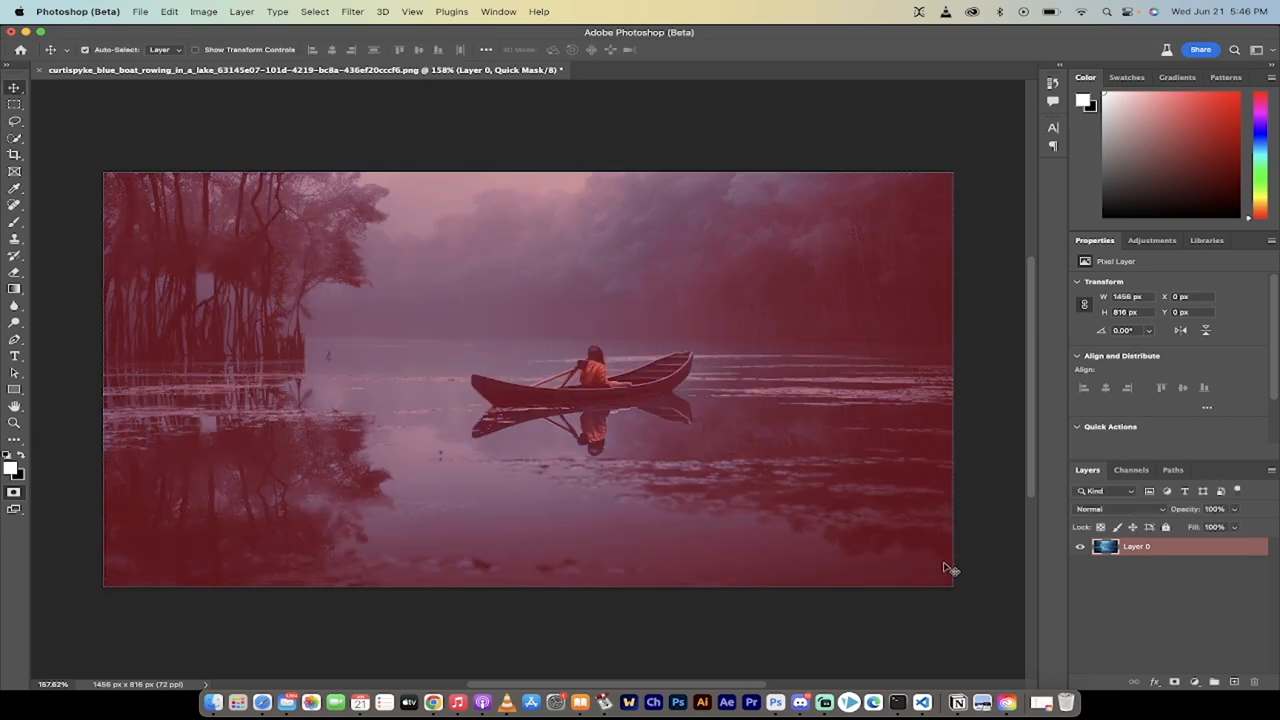
{"action": "mouse_move", "coordinate": [958, 568]}
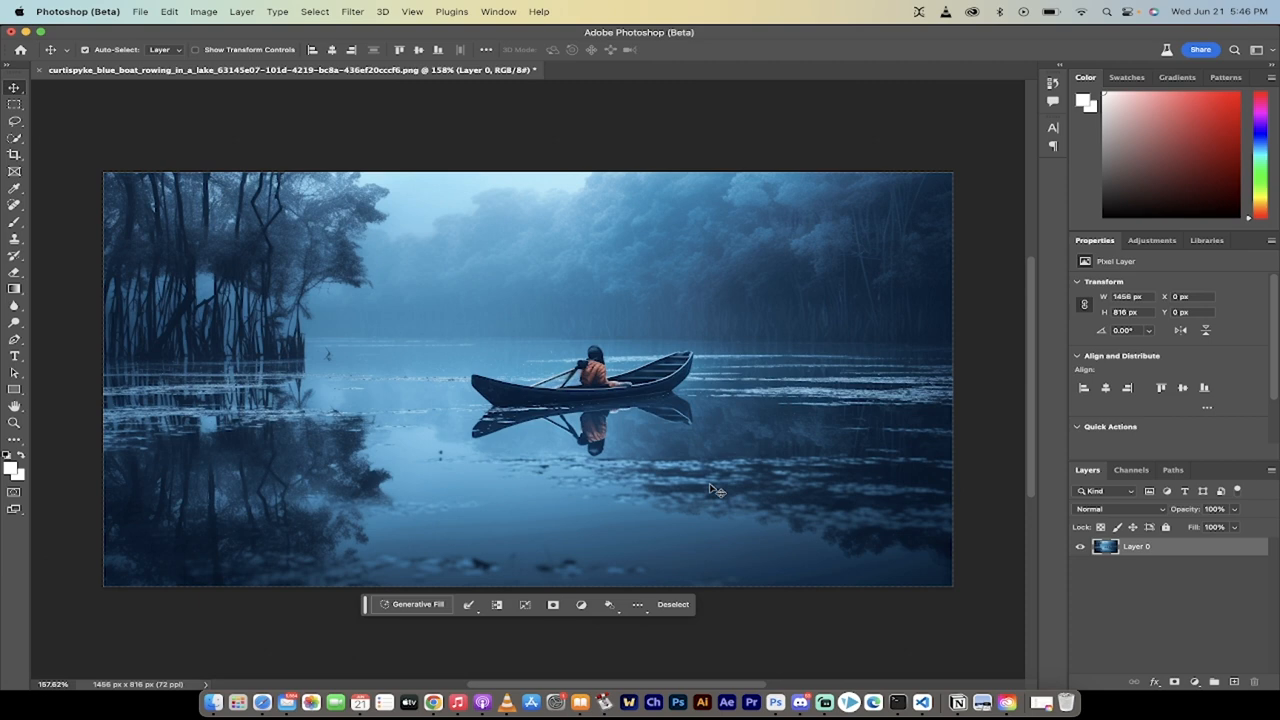
{"action": "mouse_move", "coordinate": [1160, 564]}
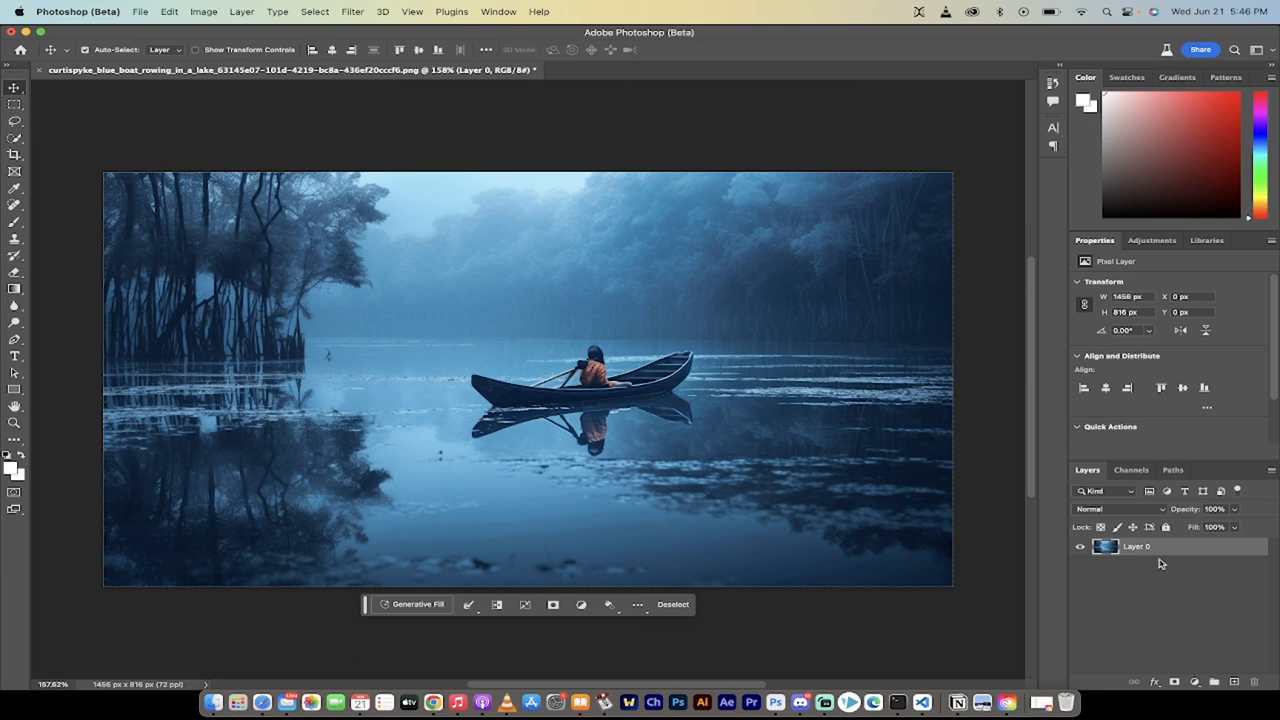
{"action": "mouse_move", "coordinate": [728, 584]}
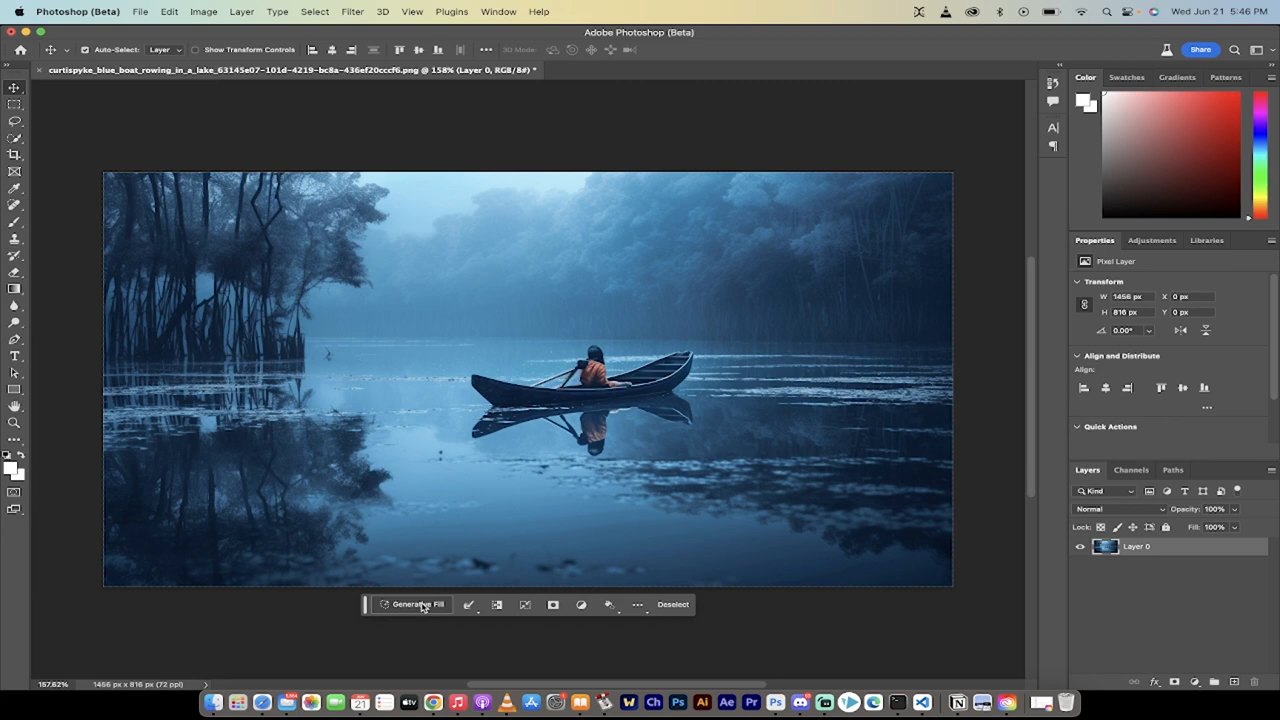
{"action": "mouse_move", "coordinate": [416, 604]}
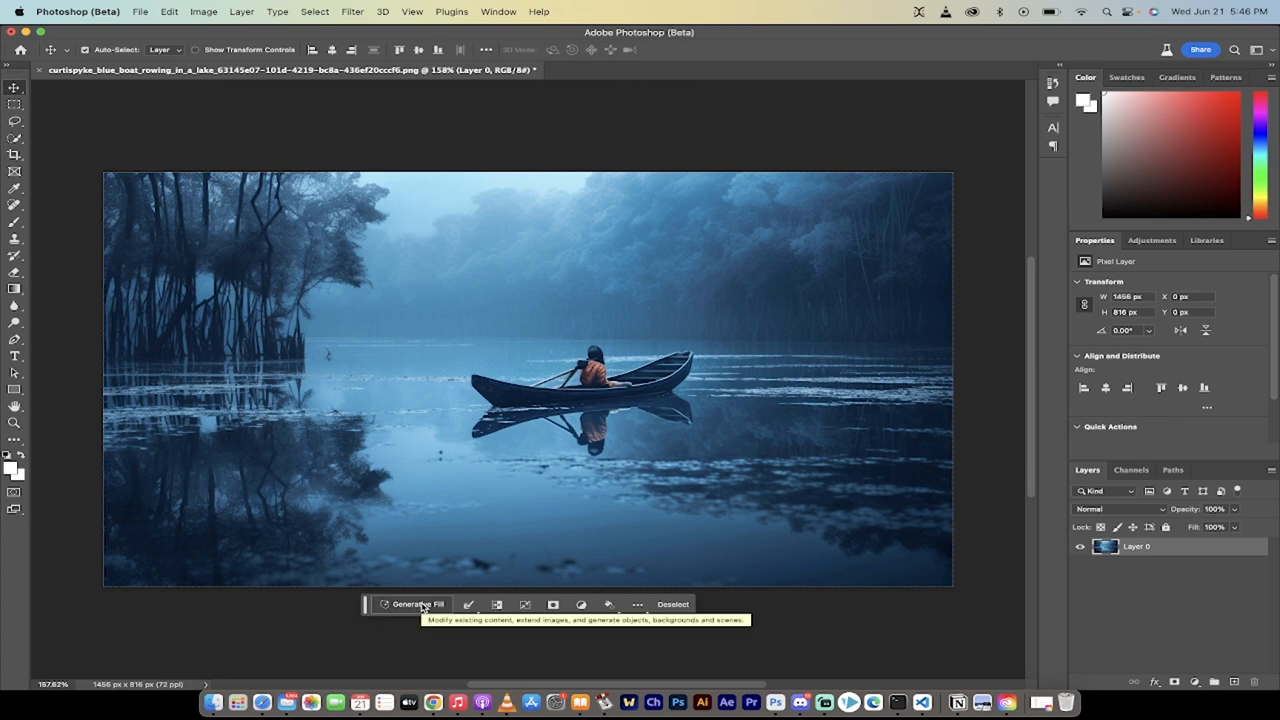
Step: Run Generative Fill on the whole selection with the prompt 'oil painting'
{"action": "left_click", "coordinate": [416, 604]}
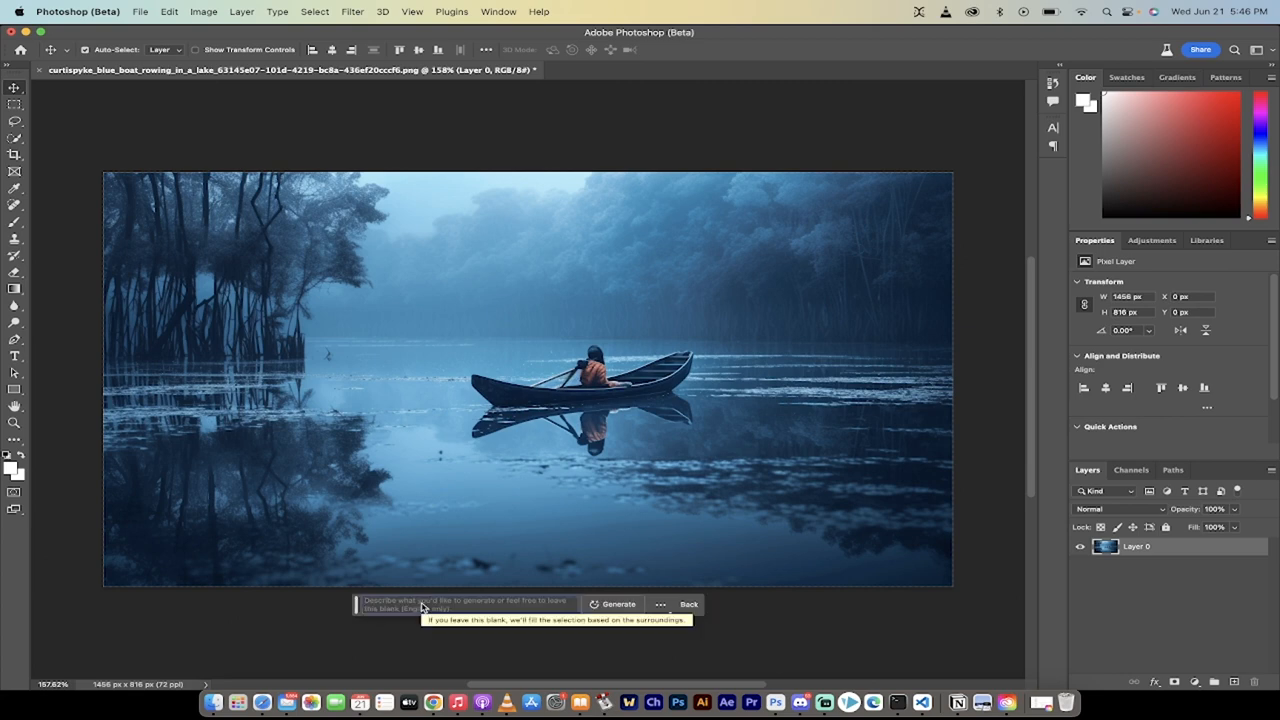
{"action": "type", "text": "oil painting"}
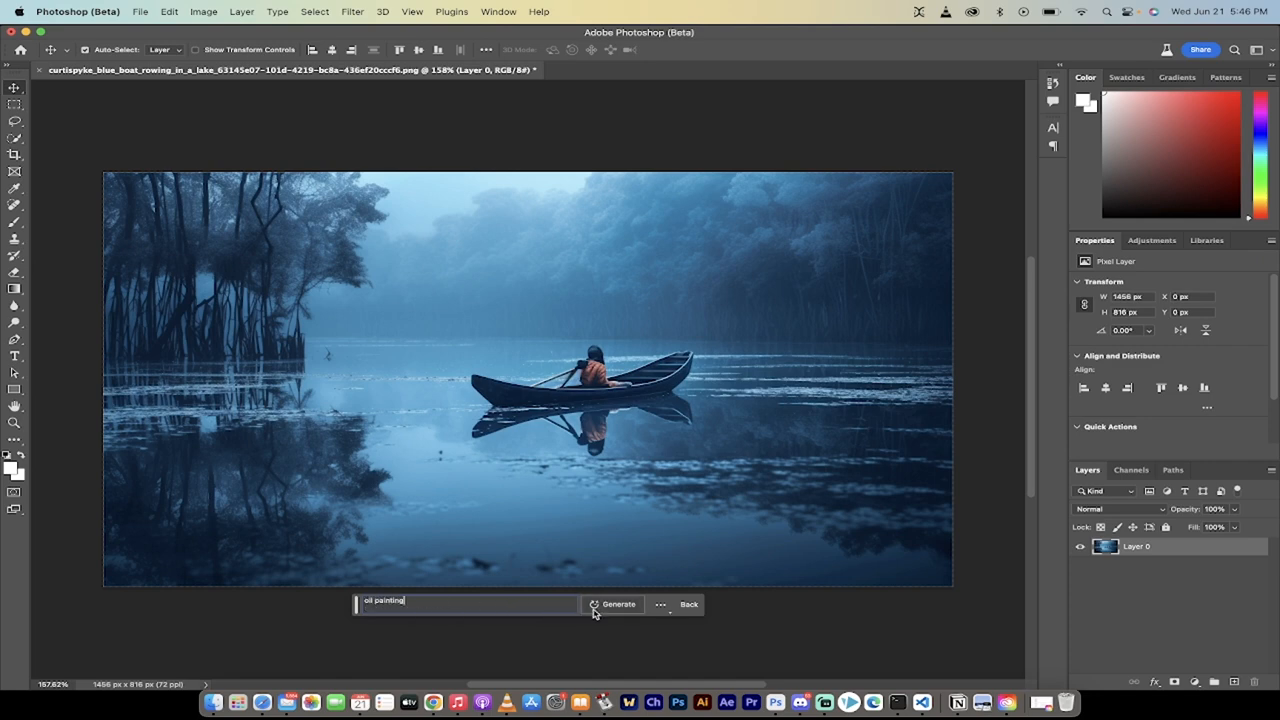
{"action": "left_click", "coordinate": [616, 604]}
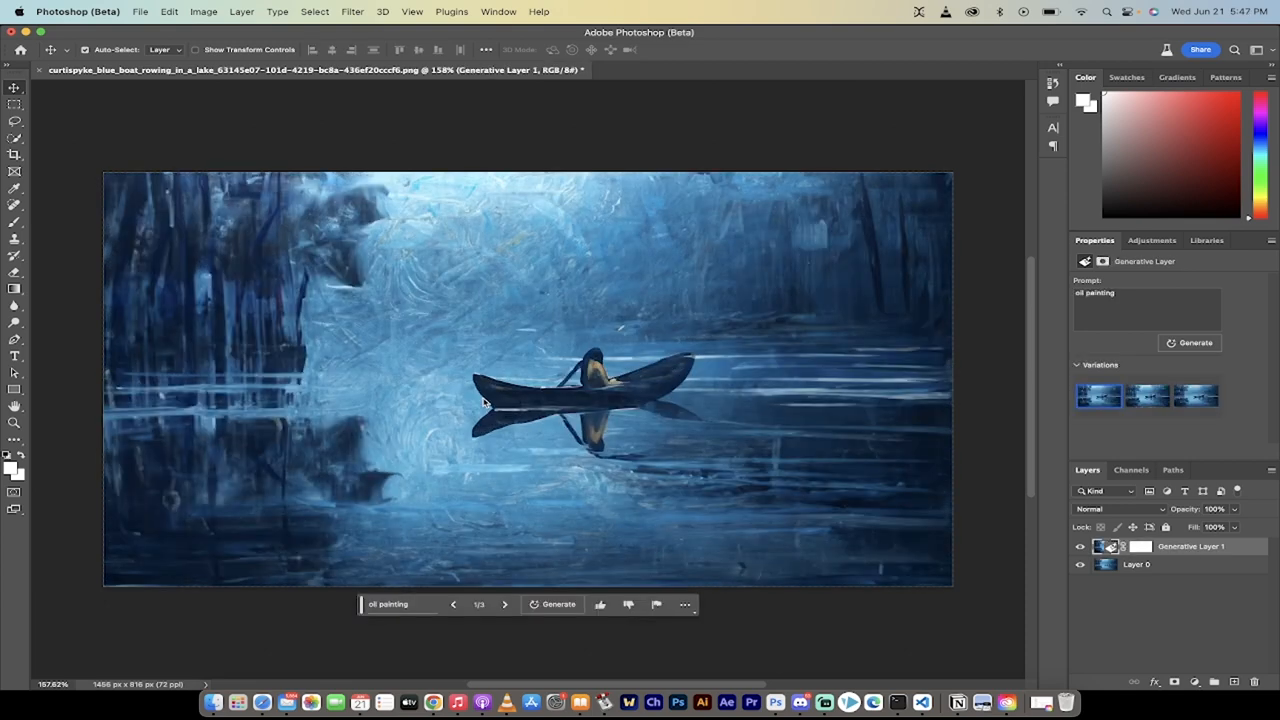
{"action": "mouse_move", "coordinate": [488, 600]}
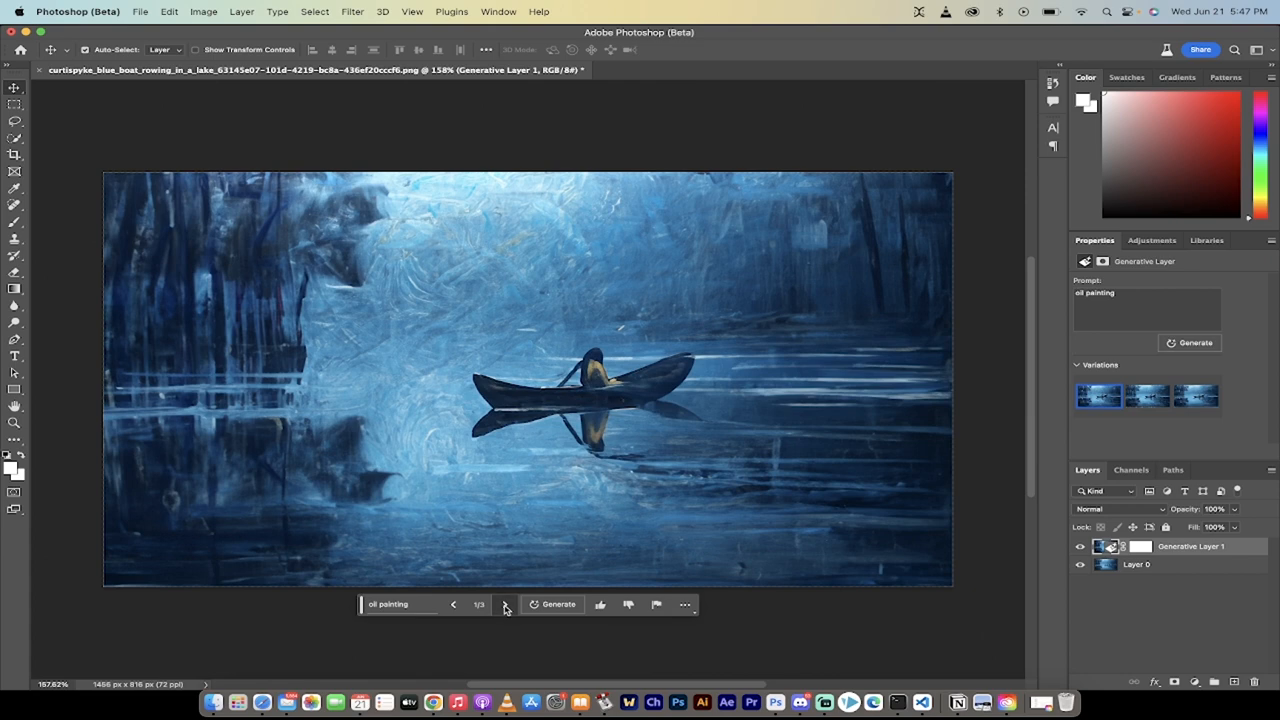
Step: Step through oil-painting variations 2/3 and 3/3, then clear the prompt for a new generation
{"action": "left_click", "coordinate": [504, 604]}
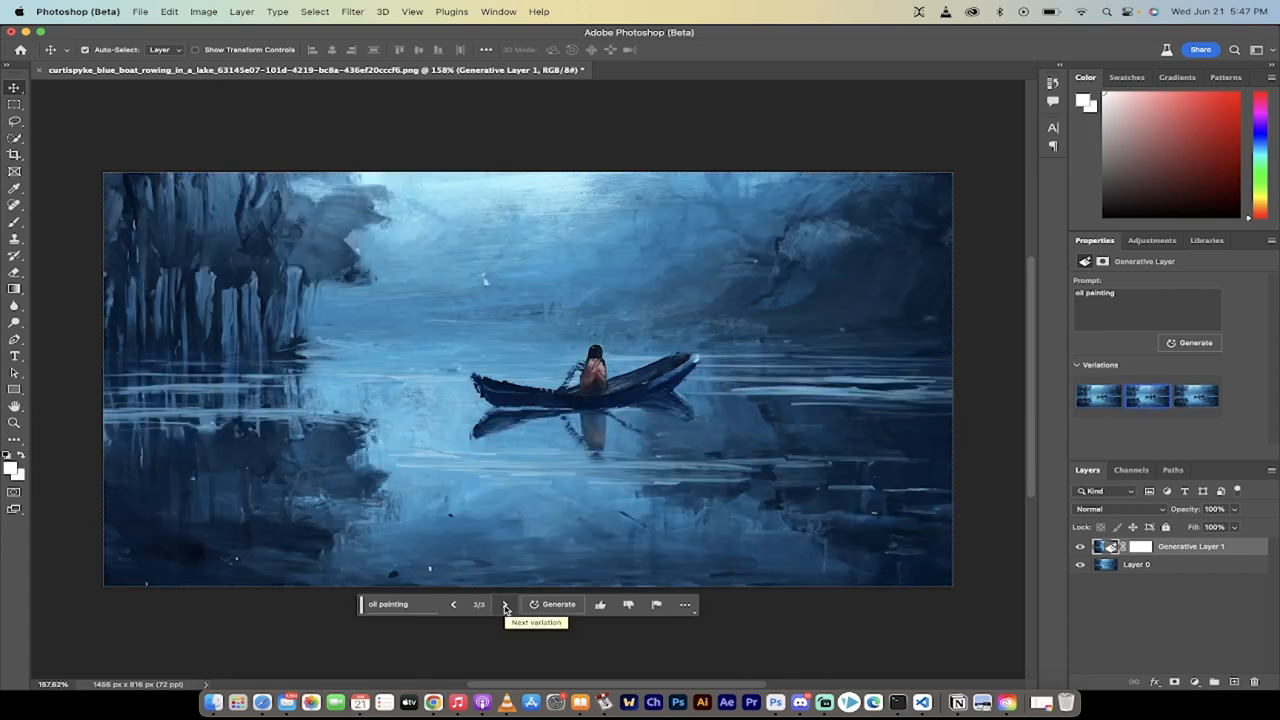
{"action": "left_click", "coordinate": [504, 604]}
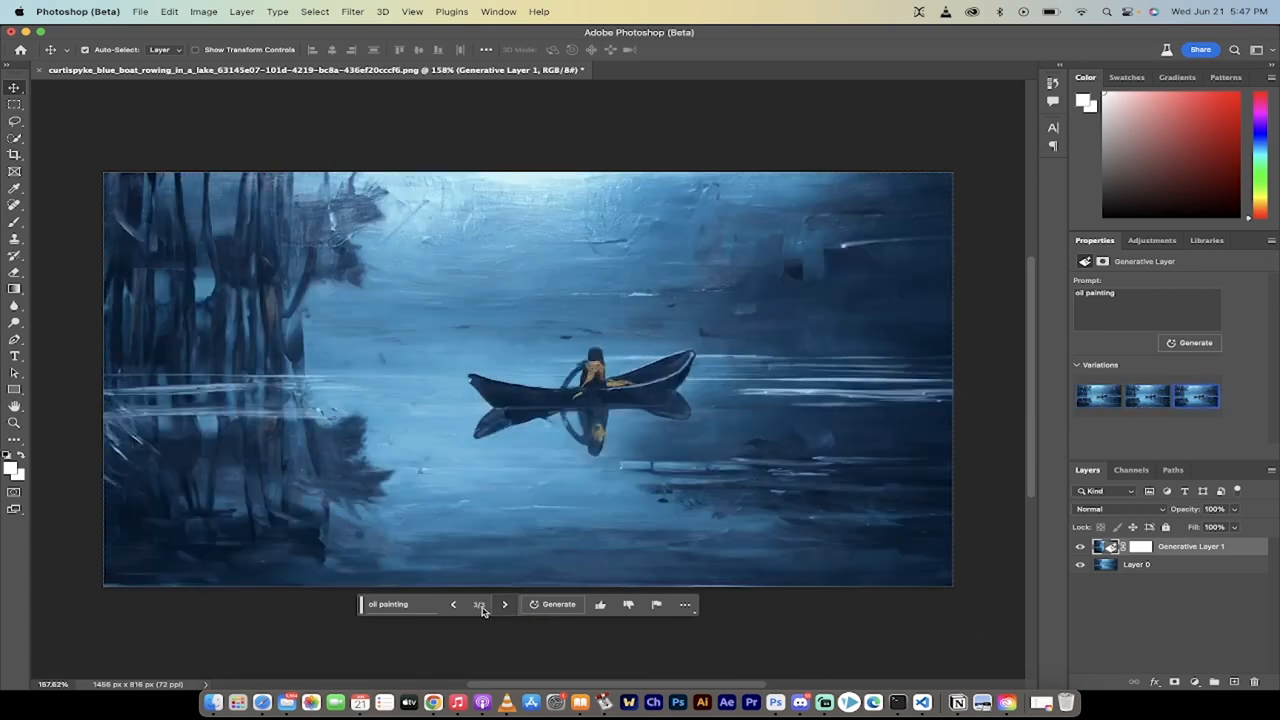
{"action": "left_click", "coordinate": [504, 604]}
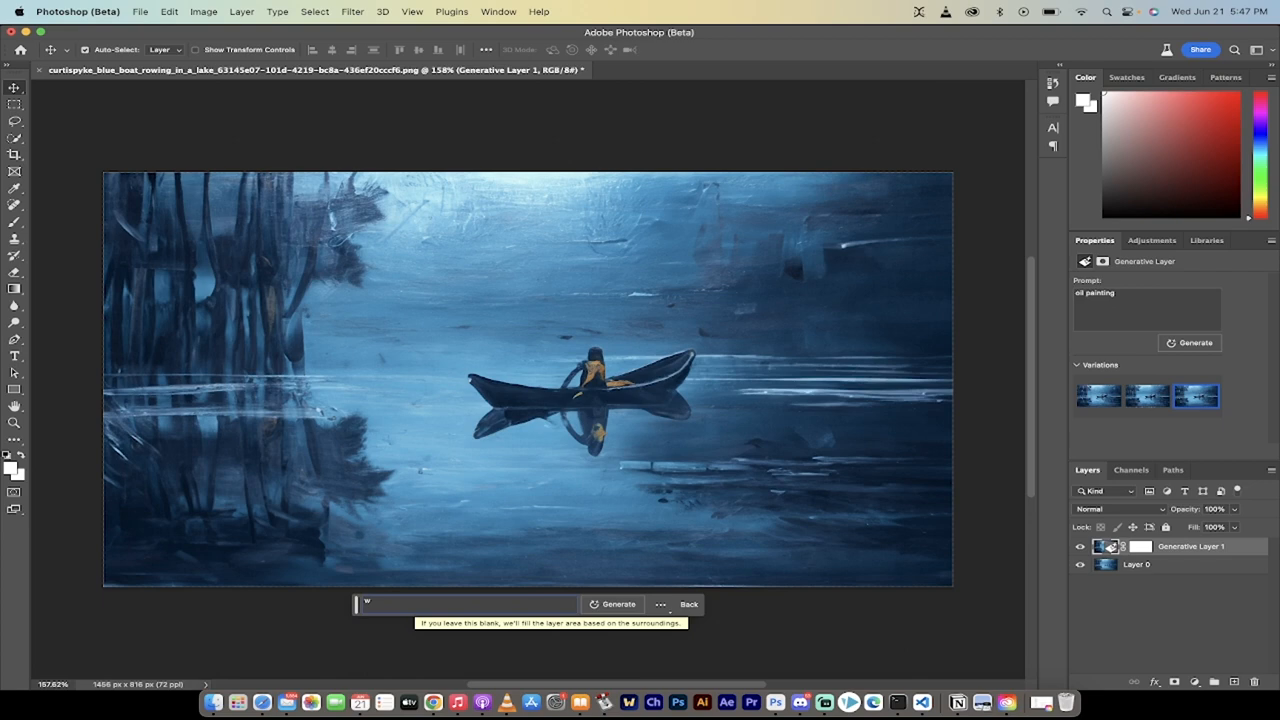
Step: Generate a 'watercolor painting' version of the boat scene
{"action": "type", "text": "watercolor painting"}
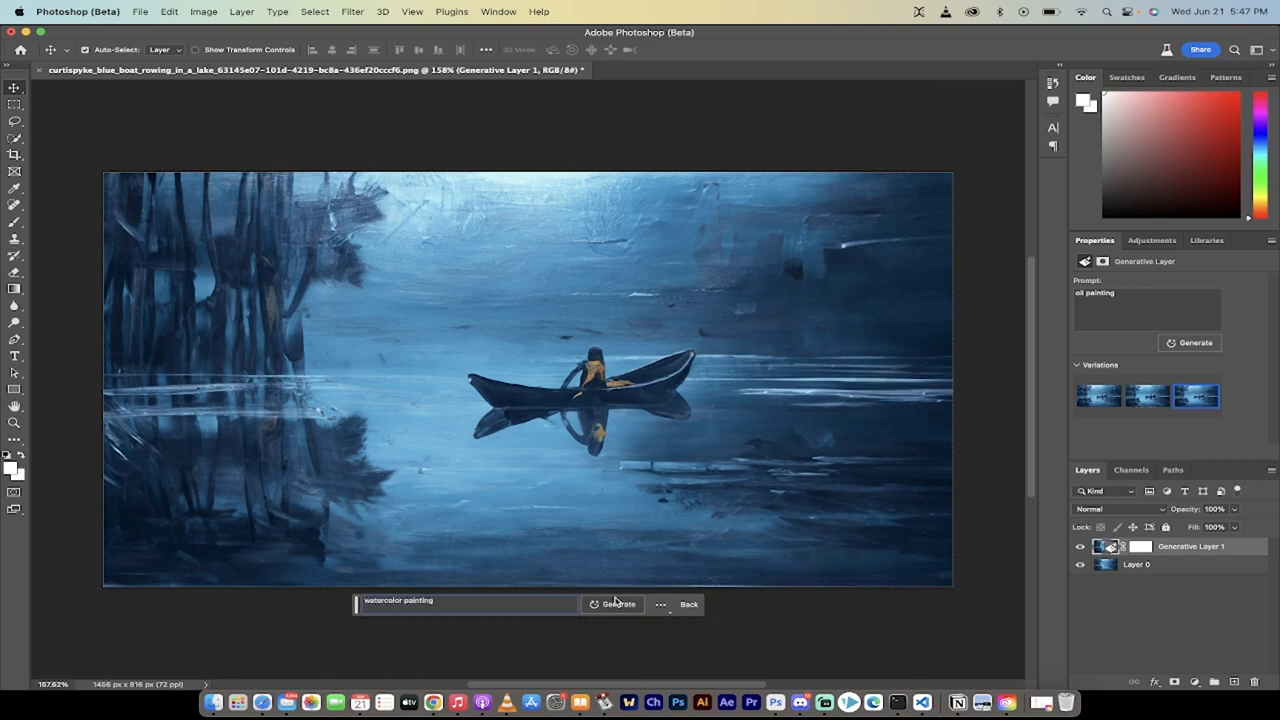
{"action": "left_click", "coordinate": [612, 604]}
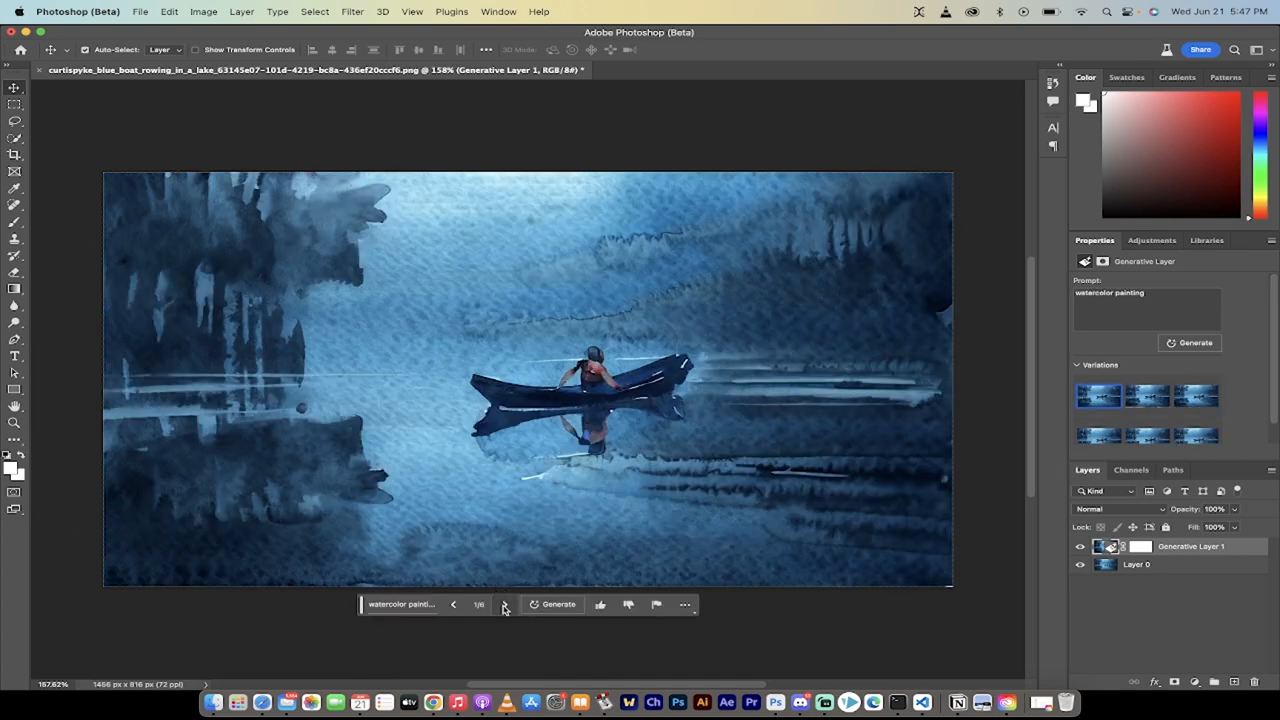
{"action": "mouse_move", "coordinate": [504, 604]}
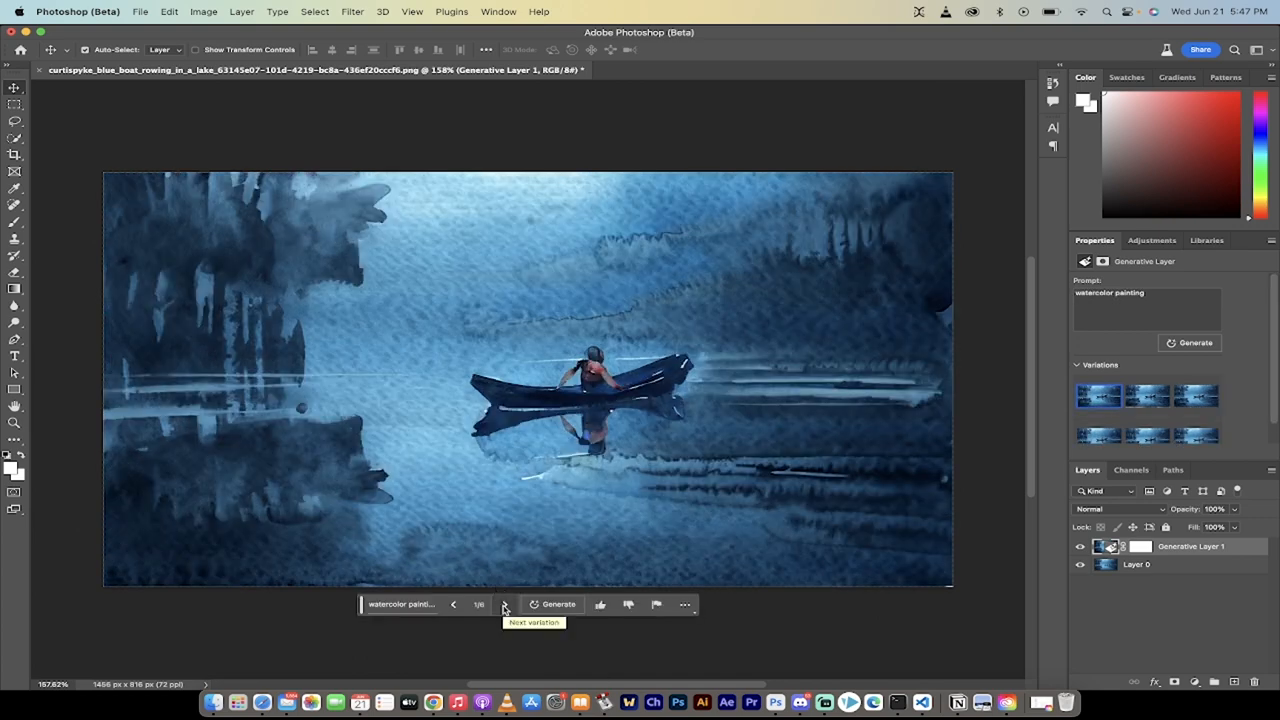
Step: Cycle to the third watercolor variation (3/3)
{"action": "left_click", "coordinate": [504, 604]}
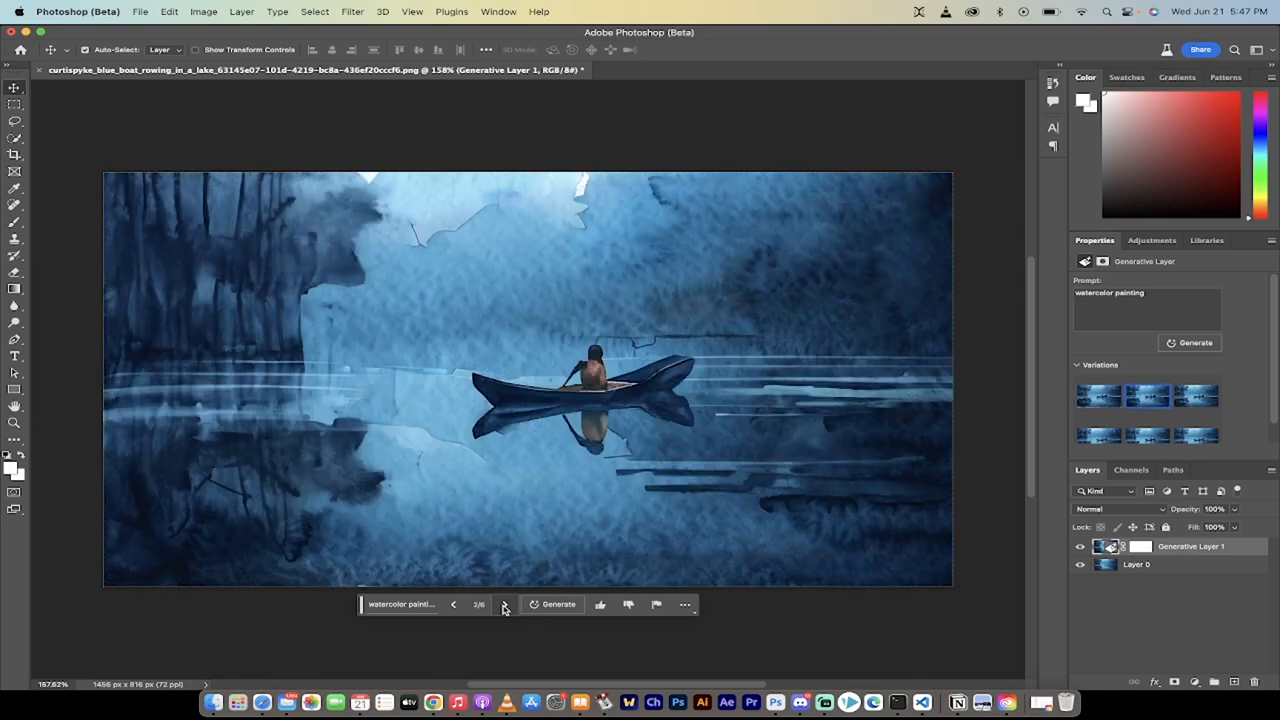
{"action": "left_click", "coordinate": [504, 604]}
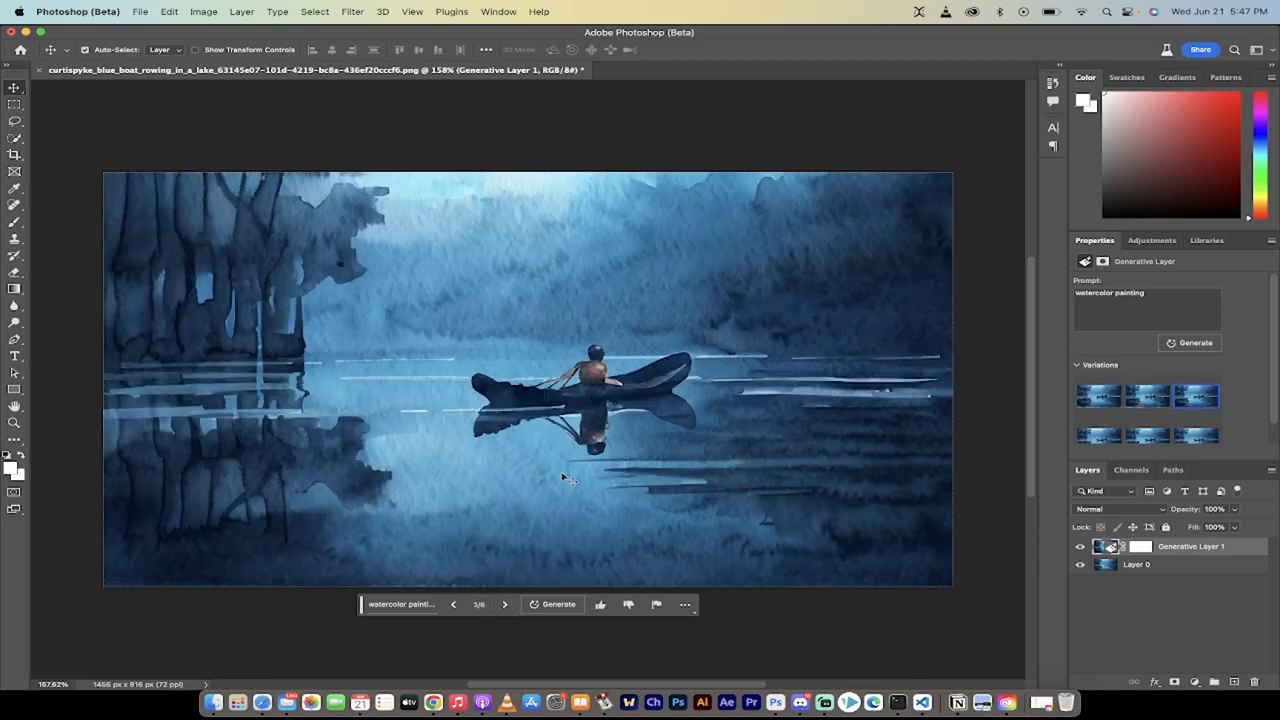